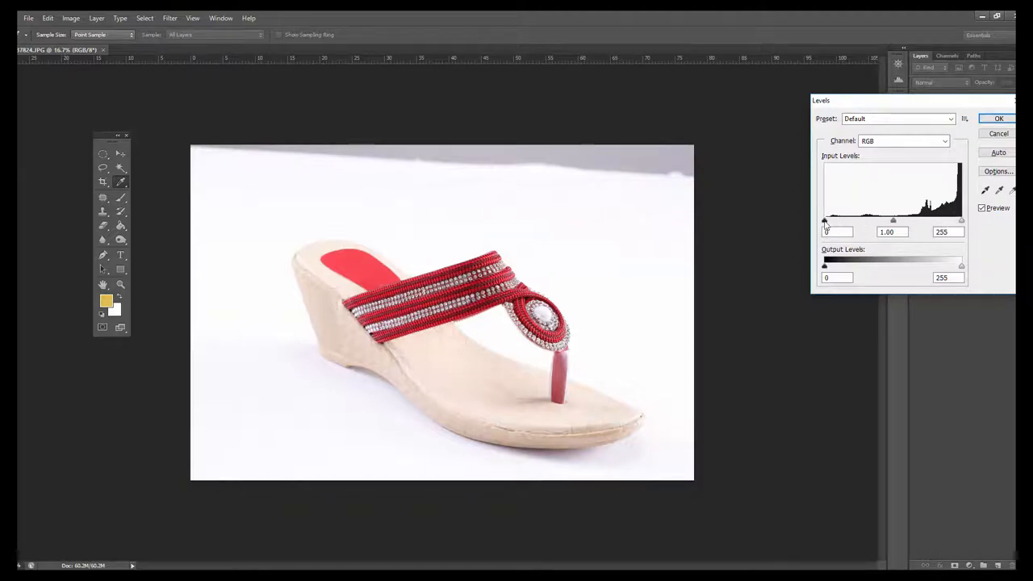
- Move the Levels black input slider right to deepen shadows, then apply
left_click_drag(824, 219, 841, 219)
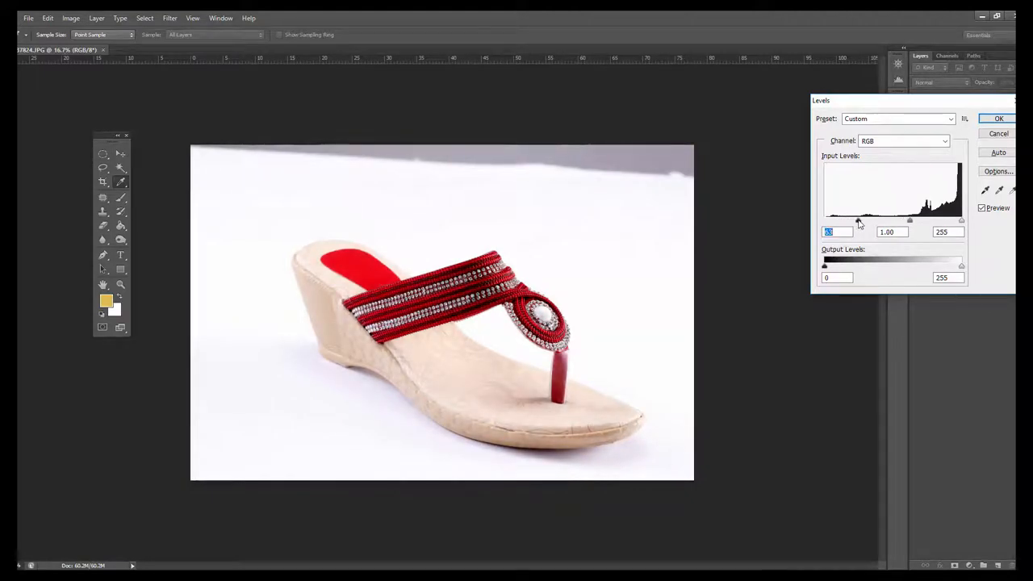
left_click_drag(831, 220, 859, 219)
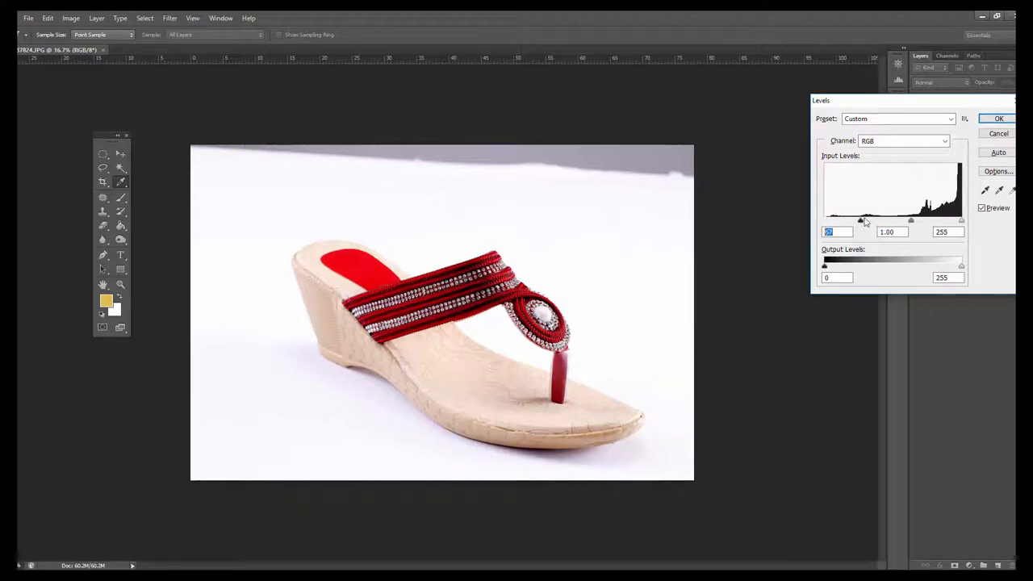
left_click_drag(831, 219, 845, 220)
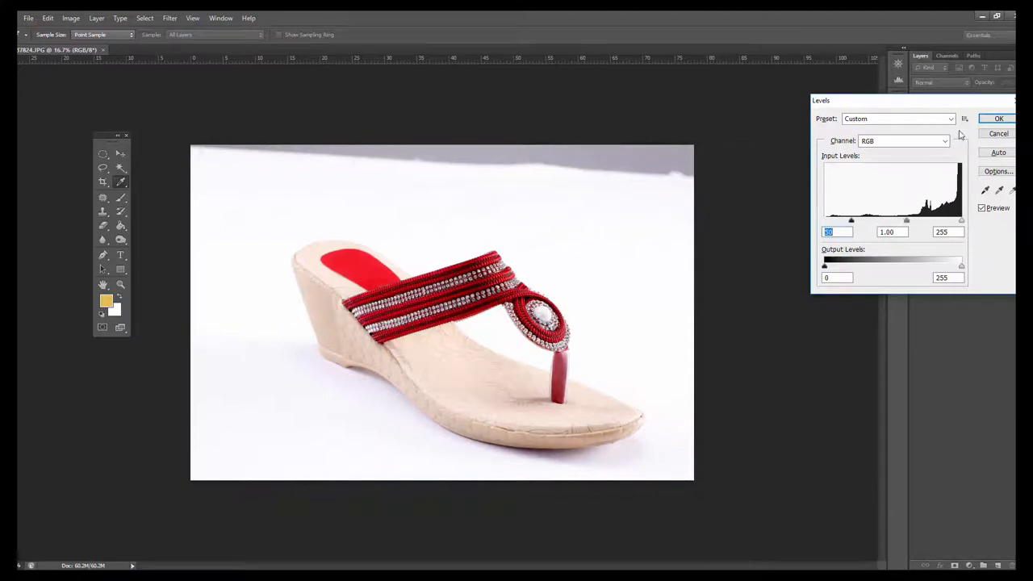
left_click(996, 118)
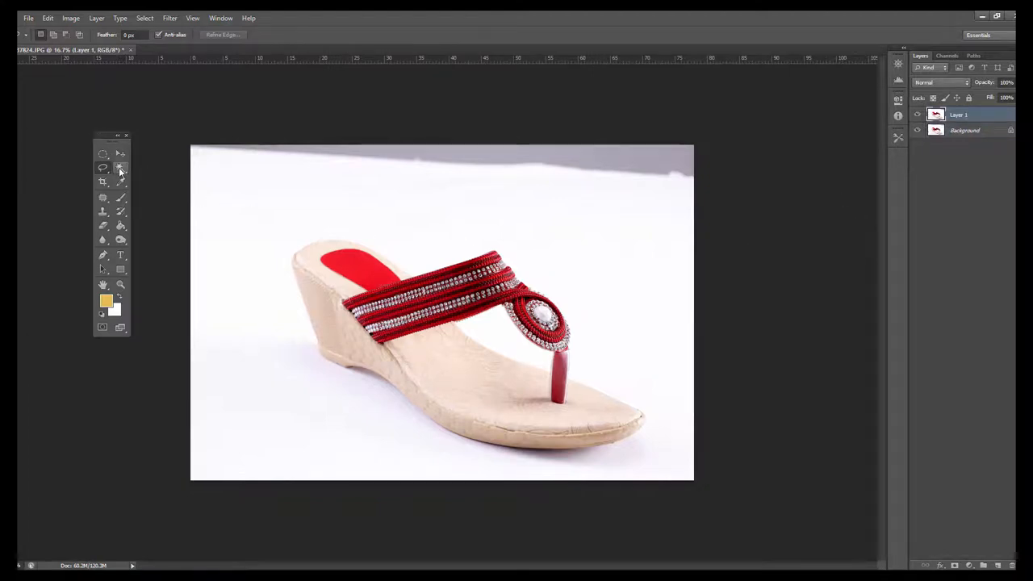
- Select the white backdrop around the sandal with the Magic Wand, adding surrounding areas
left_click(118, 168)
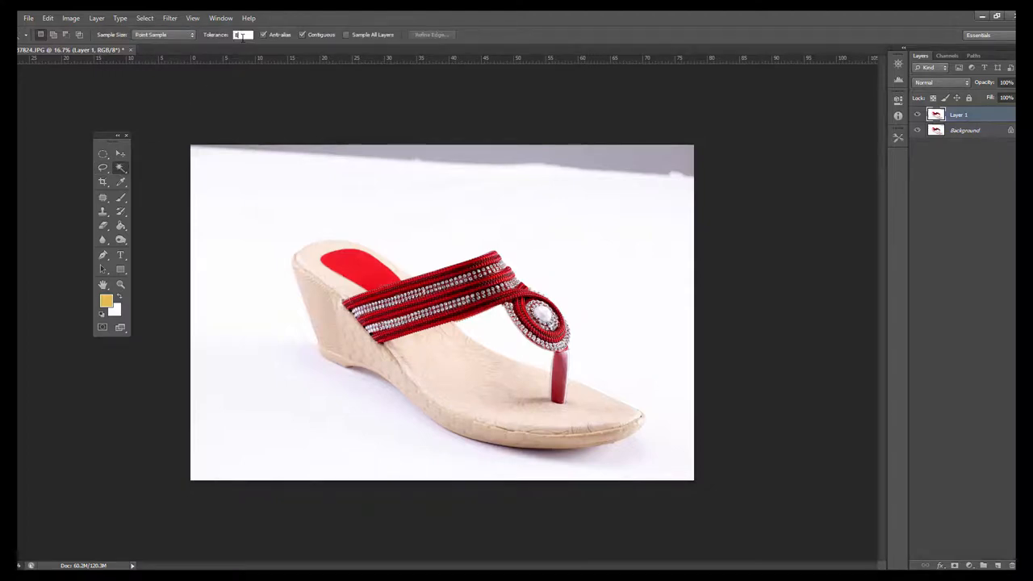
mouse_move(241, 35)
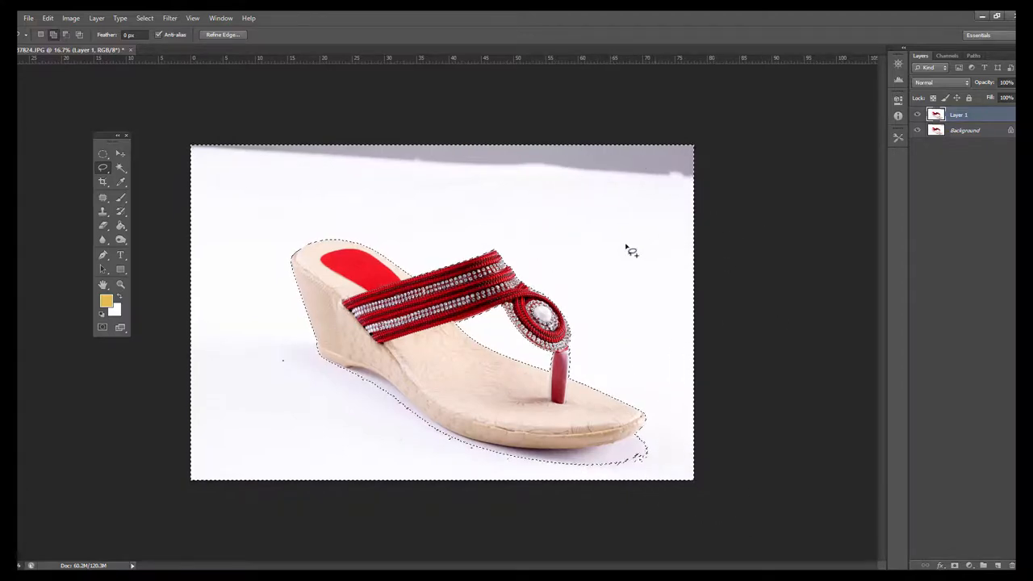
left_click_drag(209, 149, 302, 314)
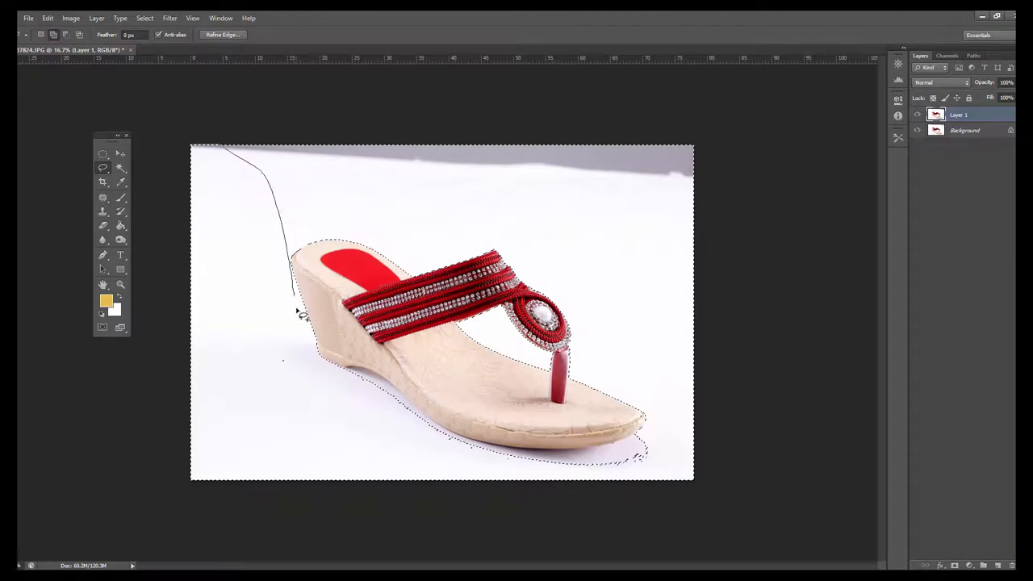
left_click_drag(295, 315, 496, 472)
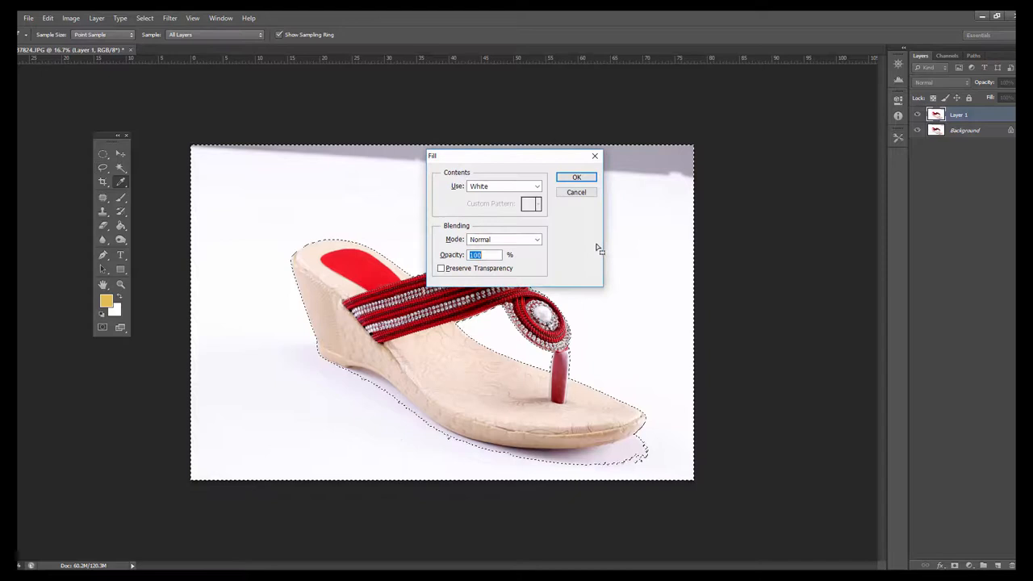
- Fill the selected backdrop with White, Normal mode, 100% opacity
left_click(576, 177)
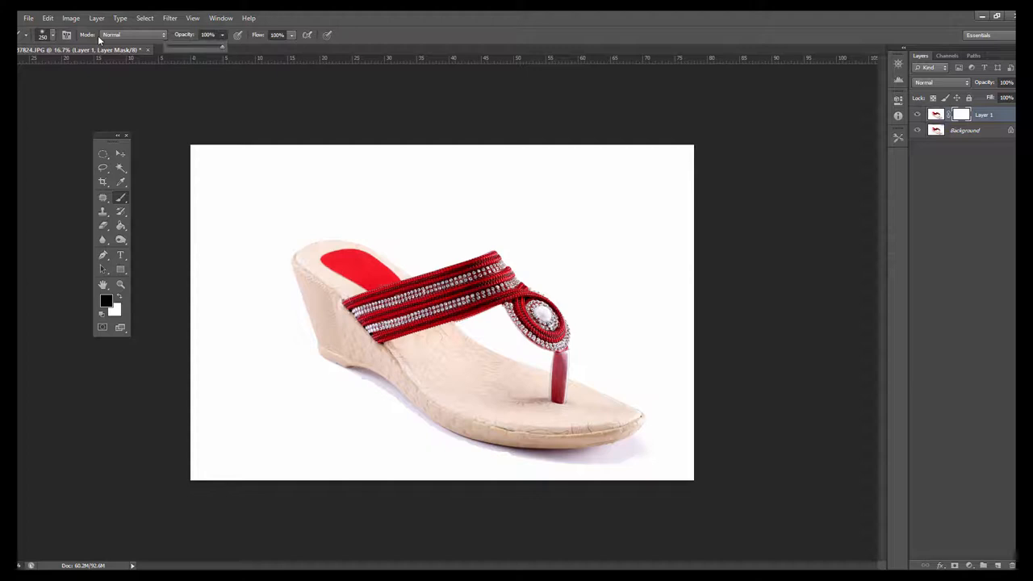
- Paint black on Layer 1's mask to bring back a soft shadow beneath the sandal
left_click(53, 35)
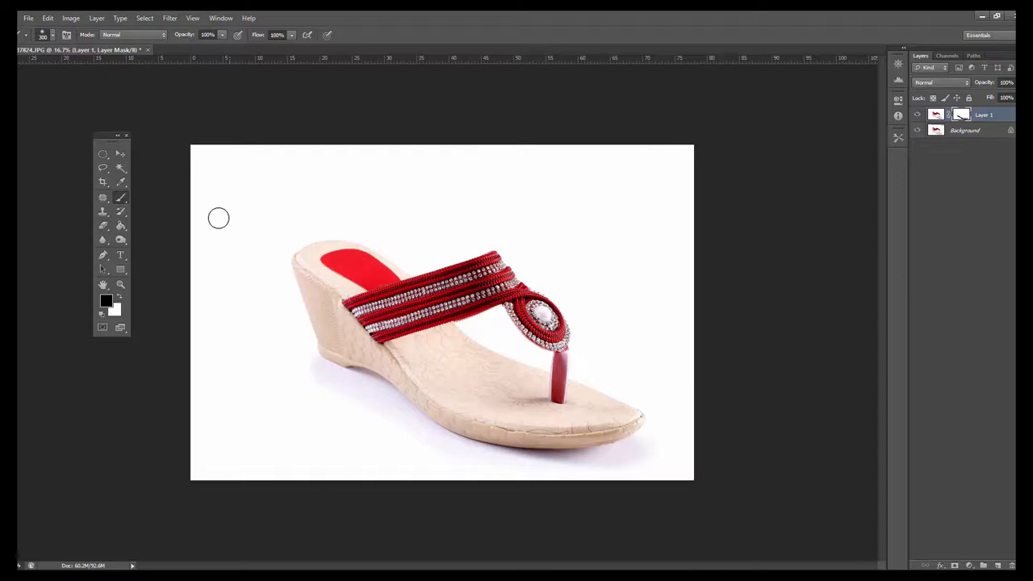
mouse_move(129, 149)
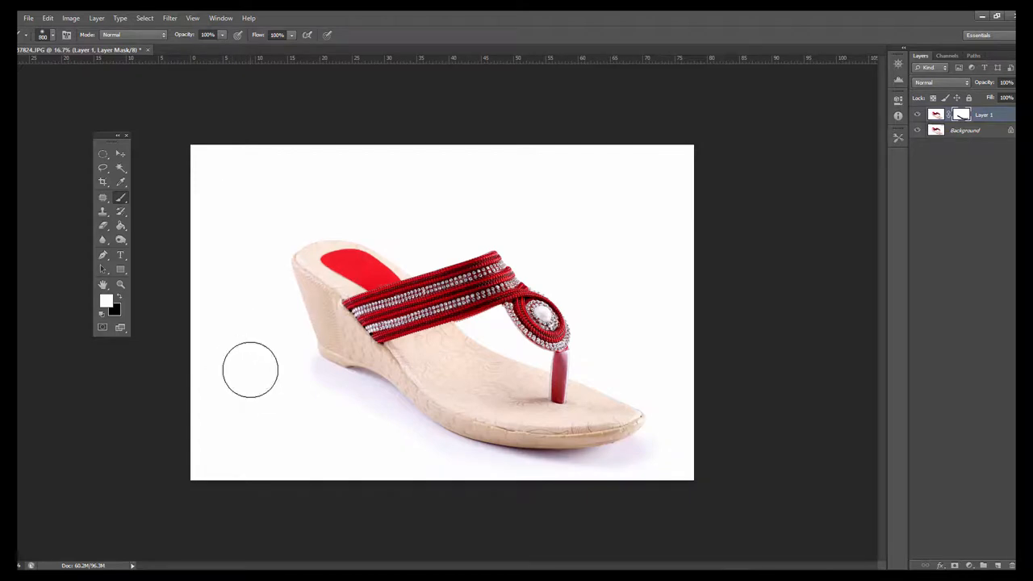
mouse_move(395, 454)
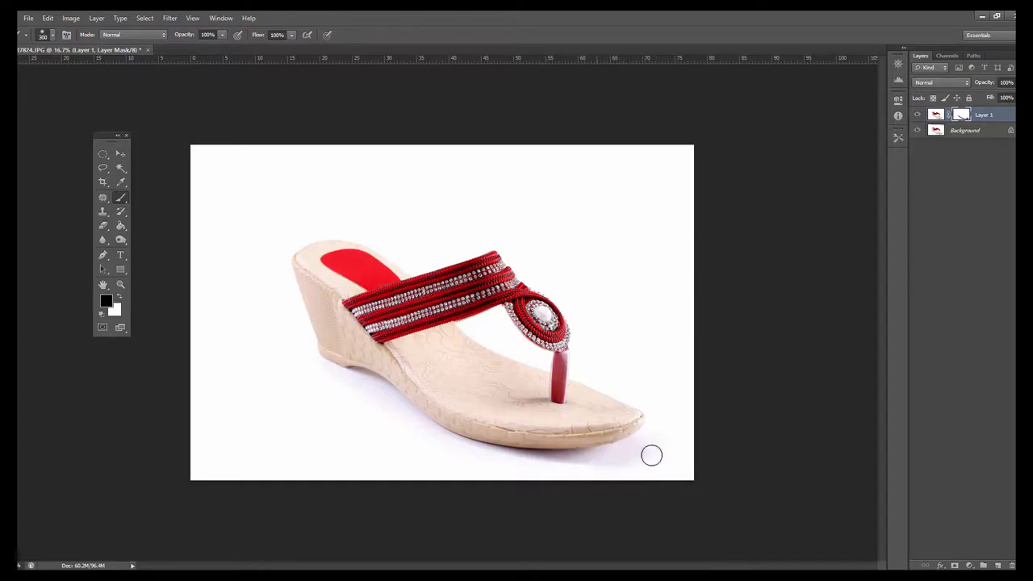
mouse_move(437, 445)
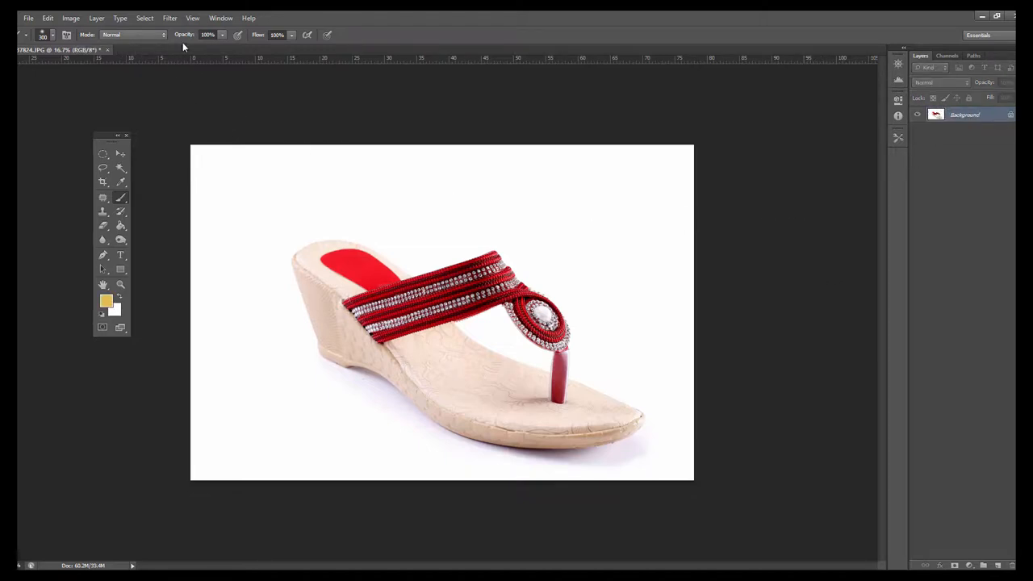
- Sharpen with Unsharp Mask at radius 2, then draw a crop box over the sandal
left_click(169, 18)
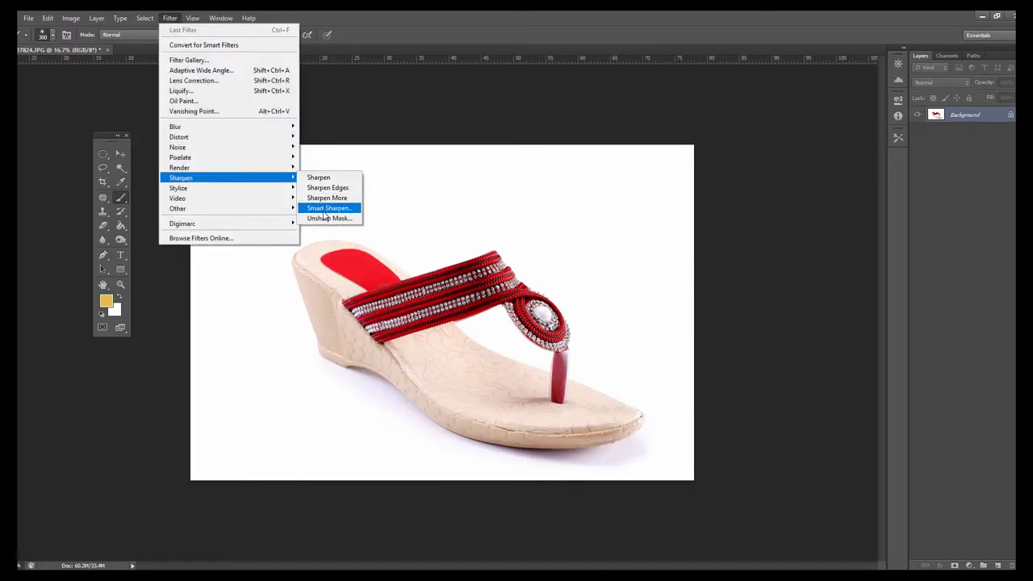
left_click(329, 218)
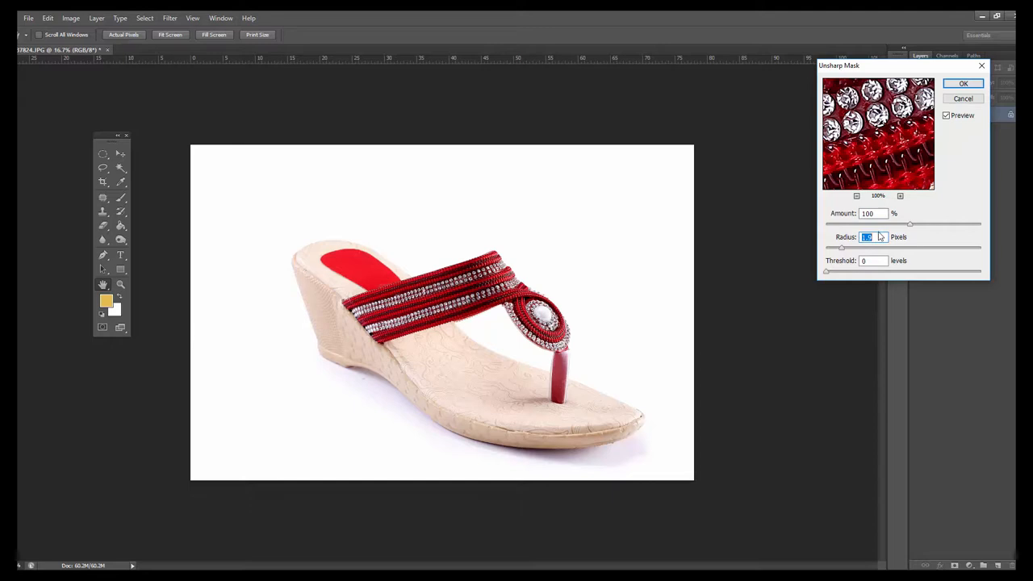
type("2")
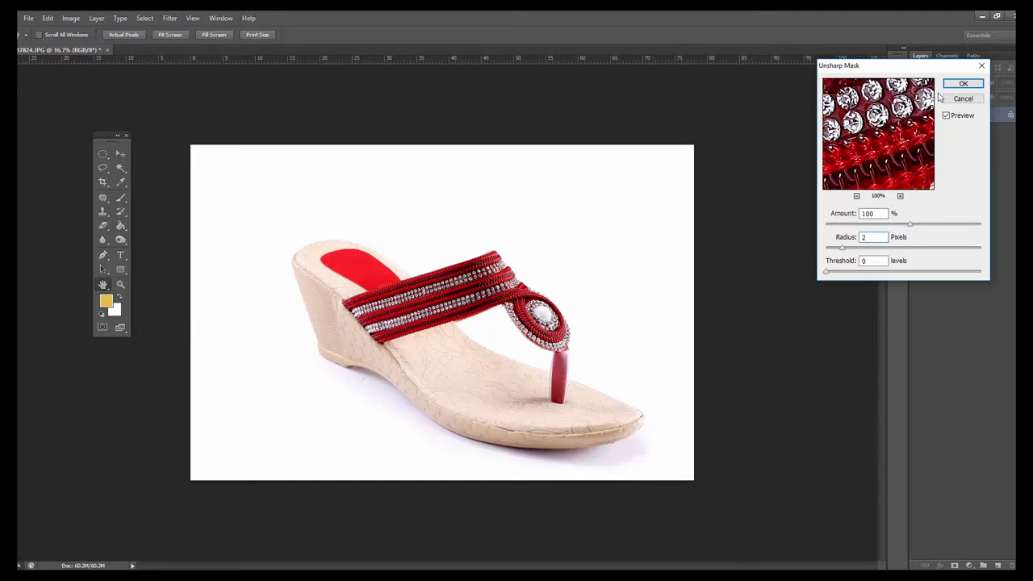
left_click(967, 84)
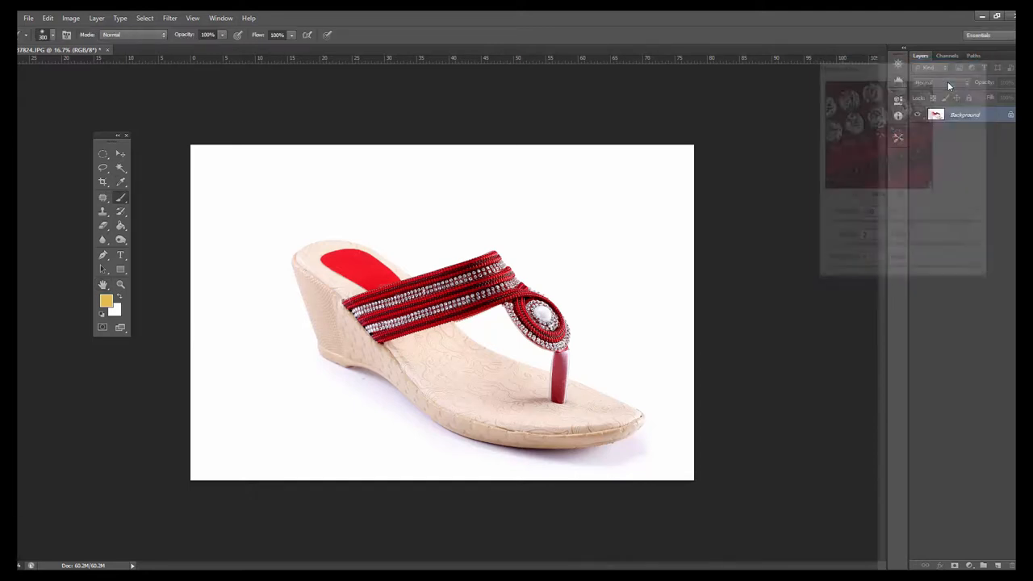
left_click(103, 183)
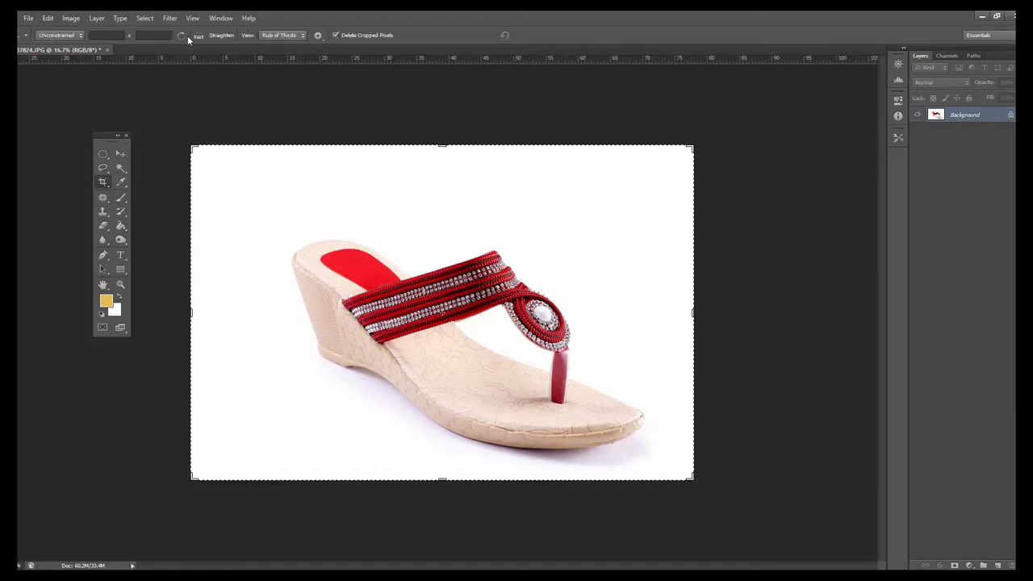
left_click_drag(263, 176, 433, 386)
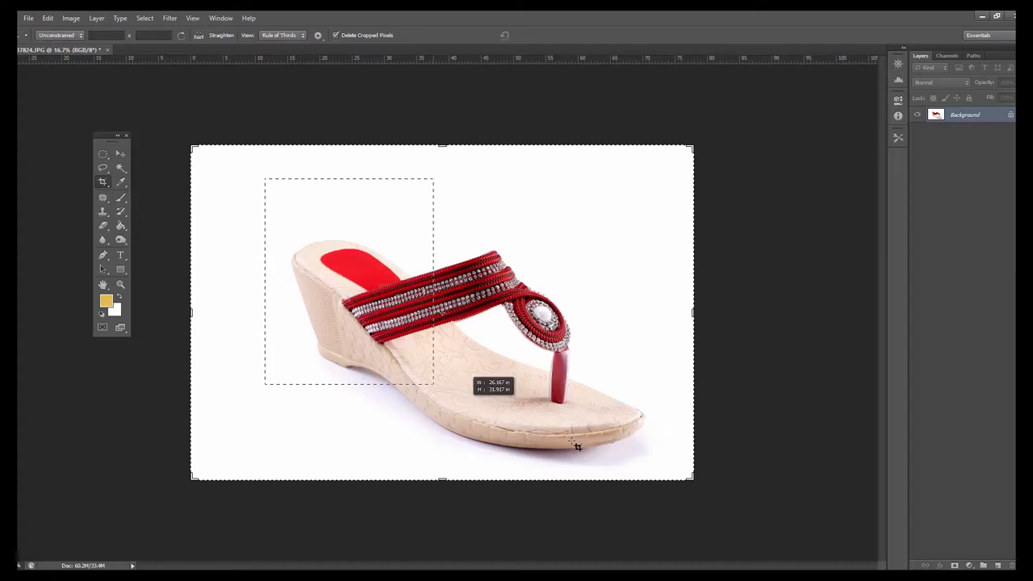